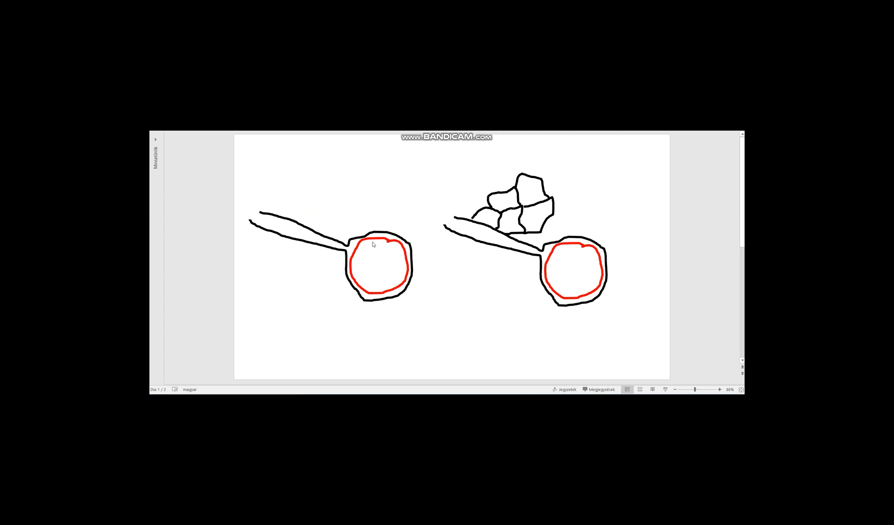
{"action": "mouse_move", "coordinate": [275, 222]}
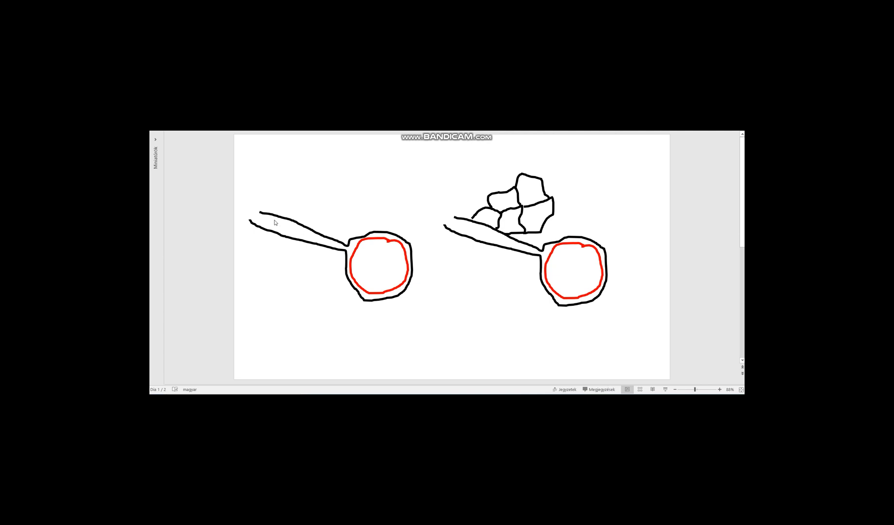
{"action": "mouse_move", "coordinate": [330, 237]}
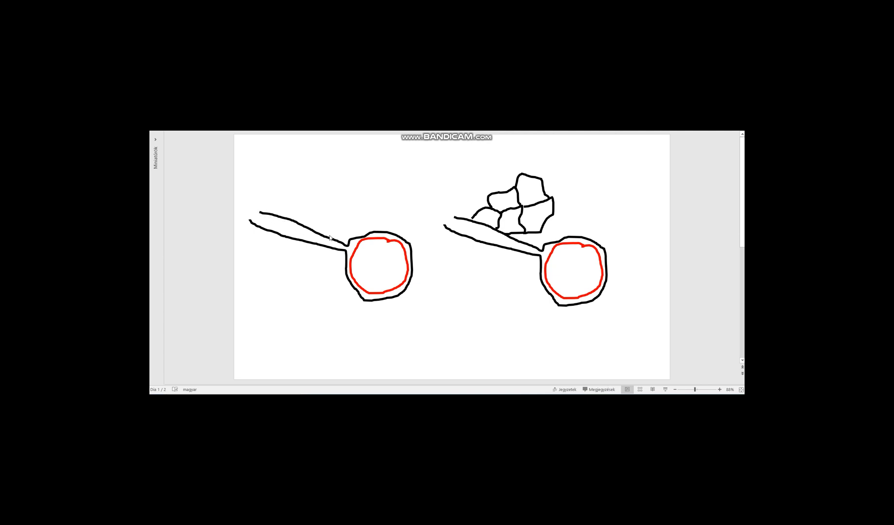
{"action": "mouse_move", "coordinate": [378, 235]}
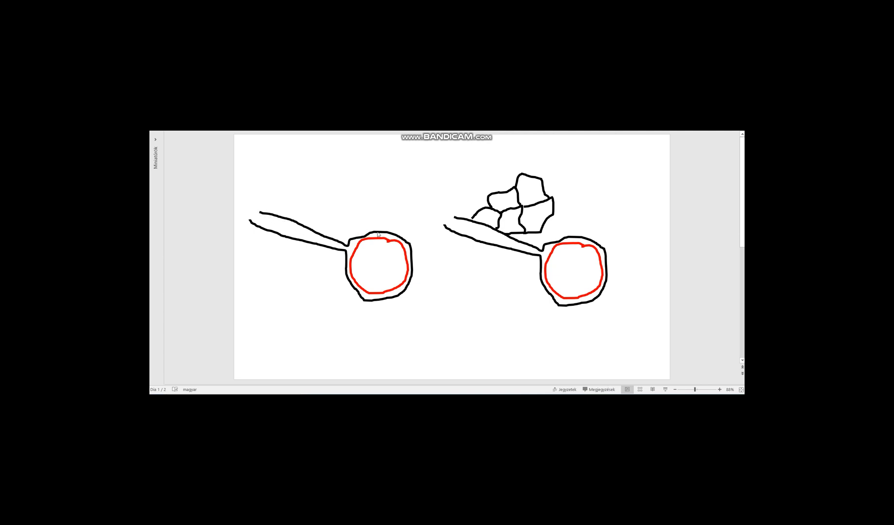
{"action": "mouse_move", "coordinate": [376, 303]}
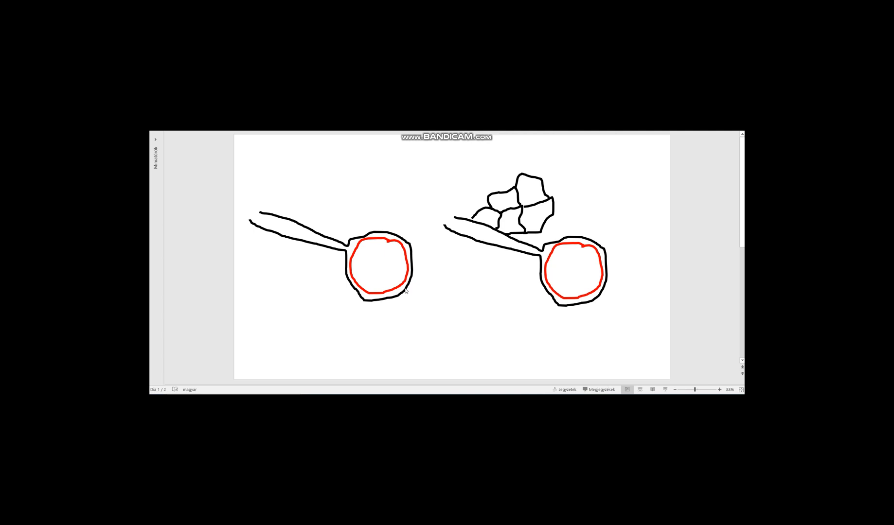
{"action": "mouse_move", "coordinate": [338, 249]}
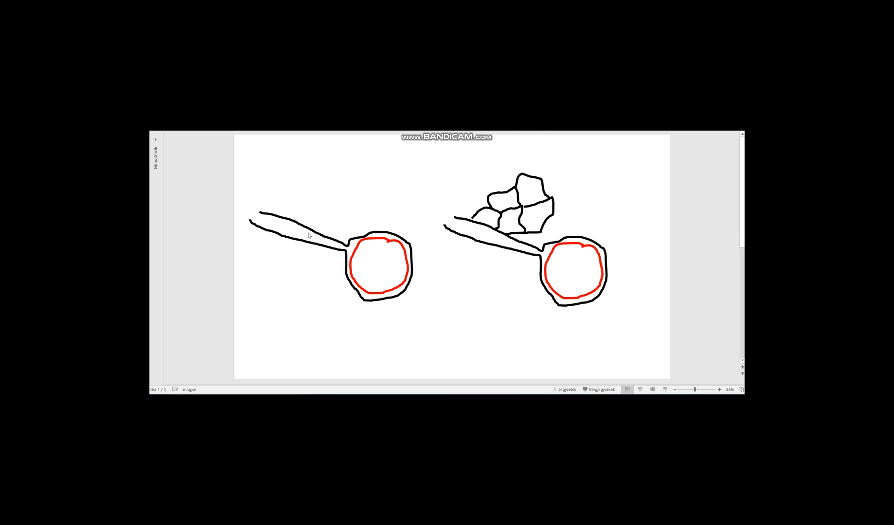
{"action": "mouse_move", "coordinate": [305, 225]}
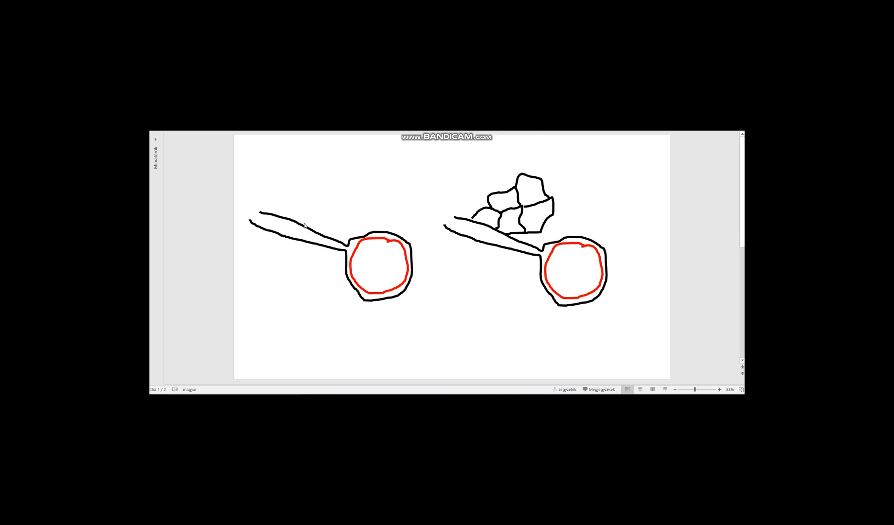
{"action": "mouse_move", "coordinate": [302, 221]}
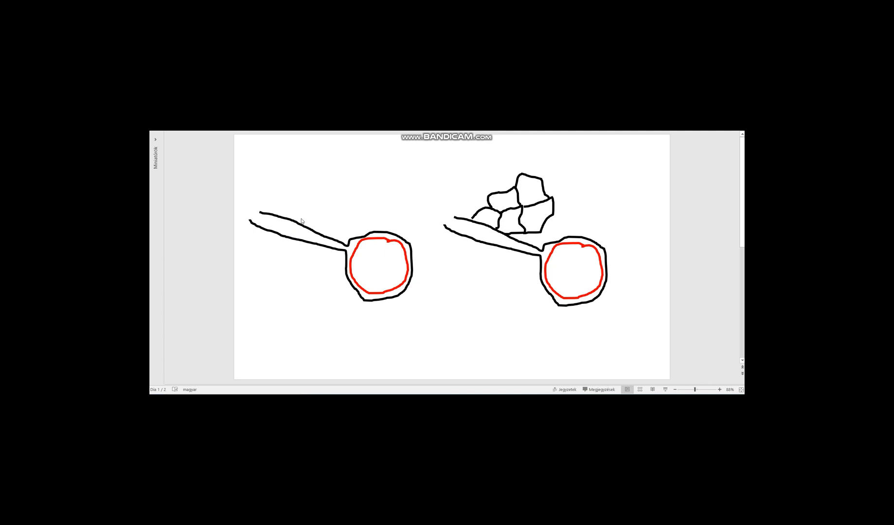
{"action": "mouse_move", "coordinate": [291, 212]}
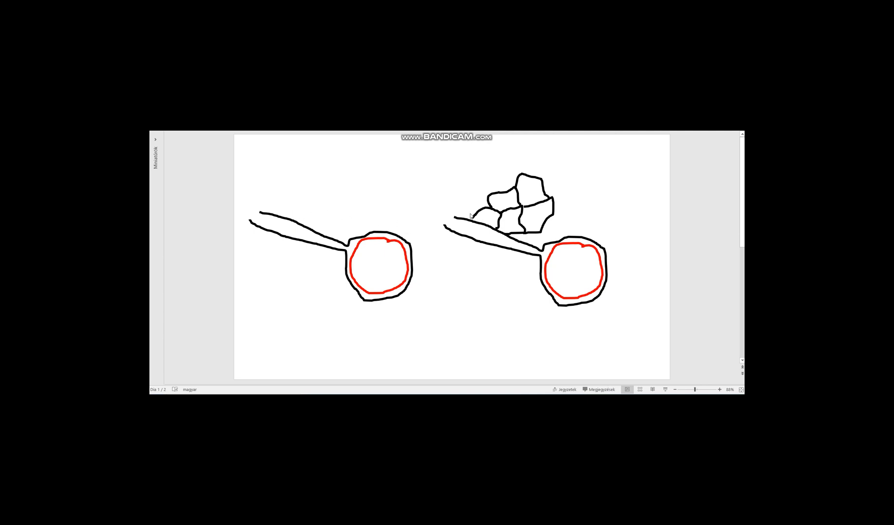
{"action": "mouse_move", "coordinate": [487, 218]}
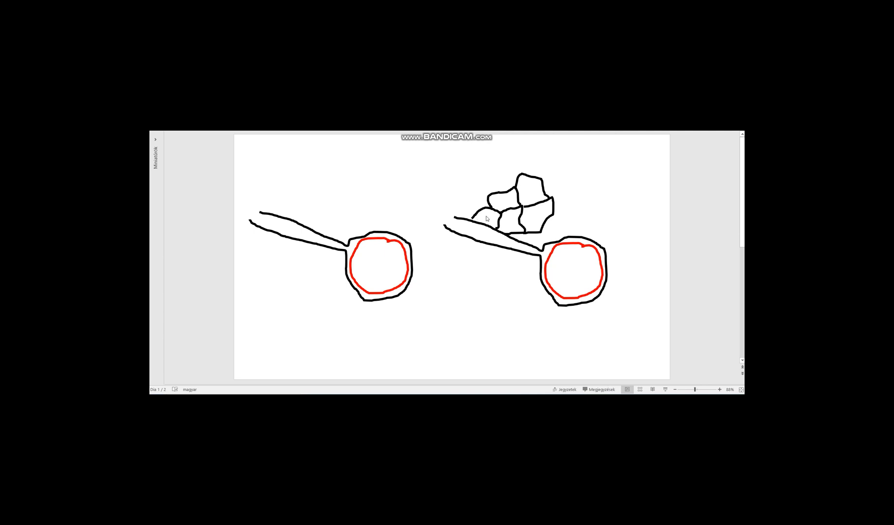
{"action": "mouse_move", "coordinate": [494, 206]}
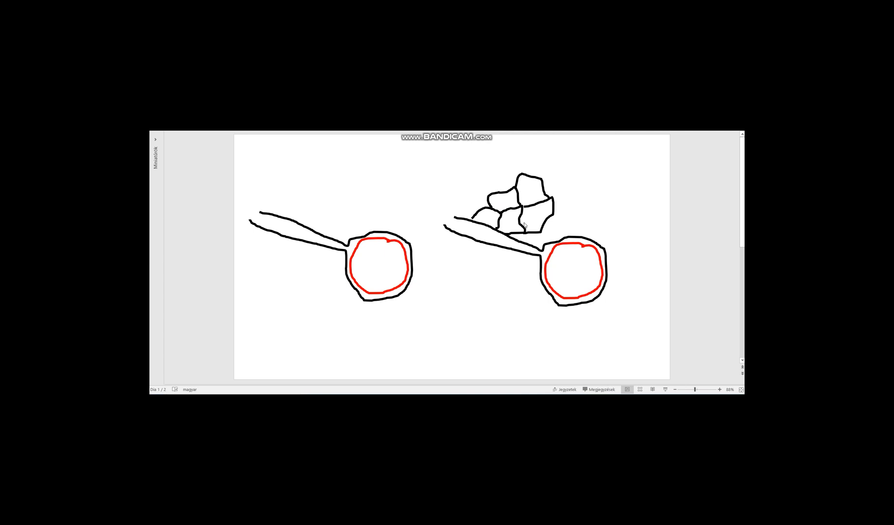
{"action": "mouse_move", "coordinate": [535, 218]}
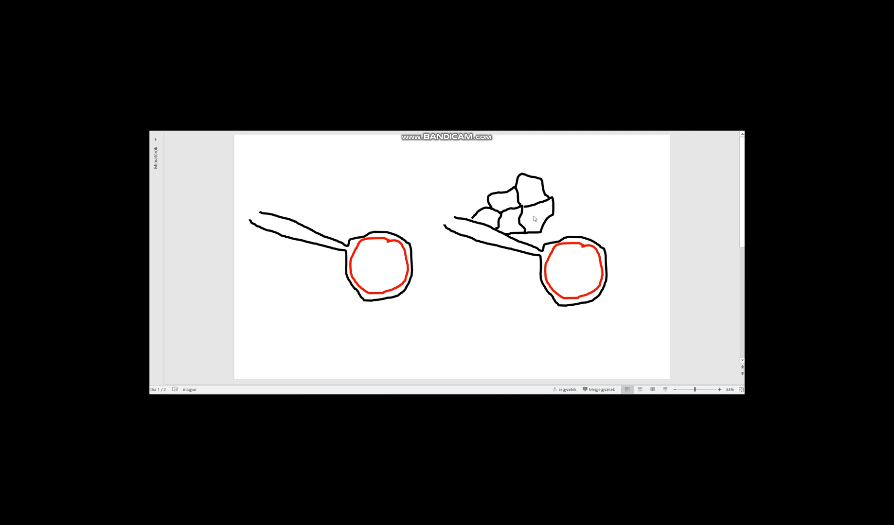
{"action": "mouse_move", "coordinate": [517, 221]}
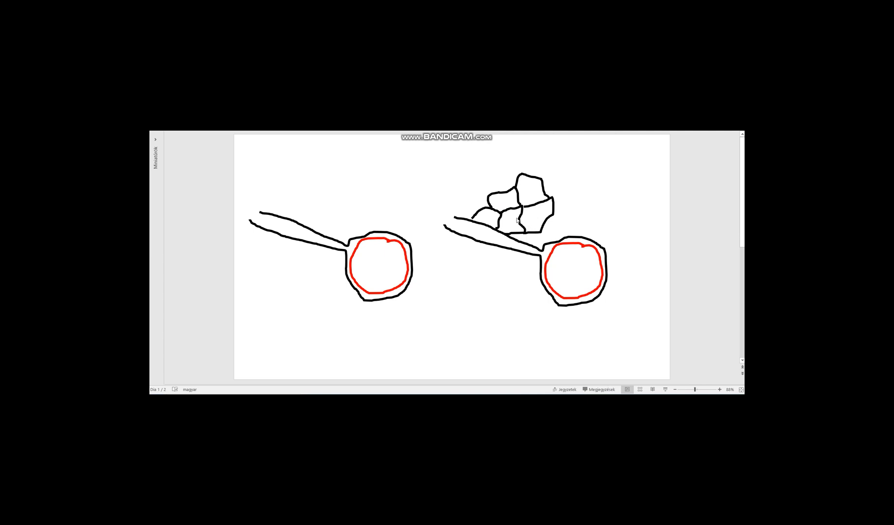
{"action": "mouse_move", "coordinate": [508, 195]}
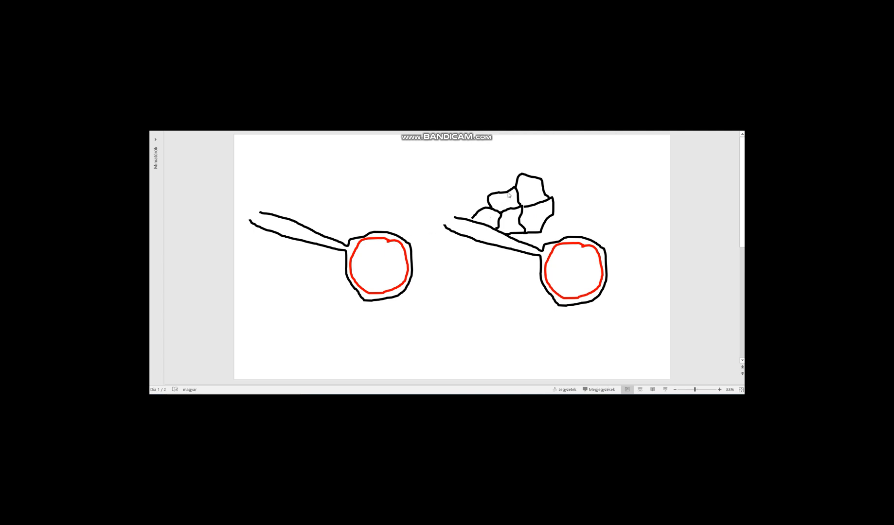
{"action": "mouse_move", "coordinate": [323, 227]}
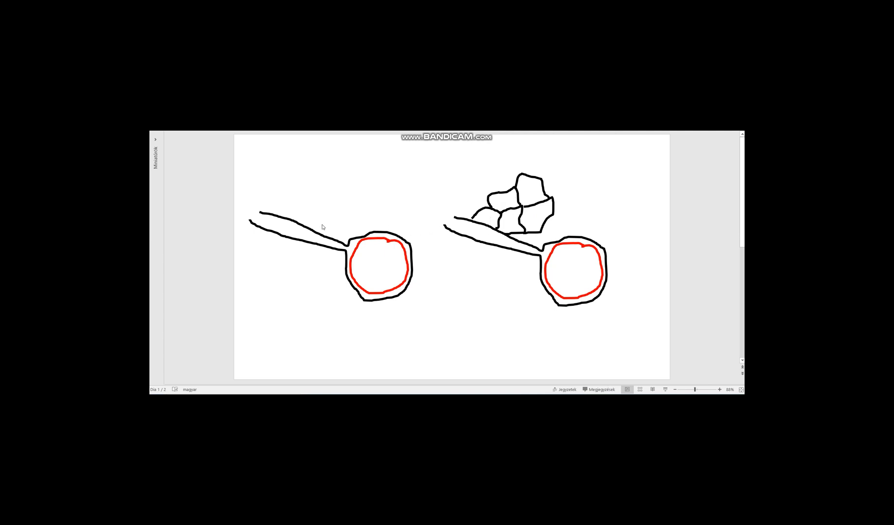
{"action": "mouse_move", "coordinate": [295, 216]}
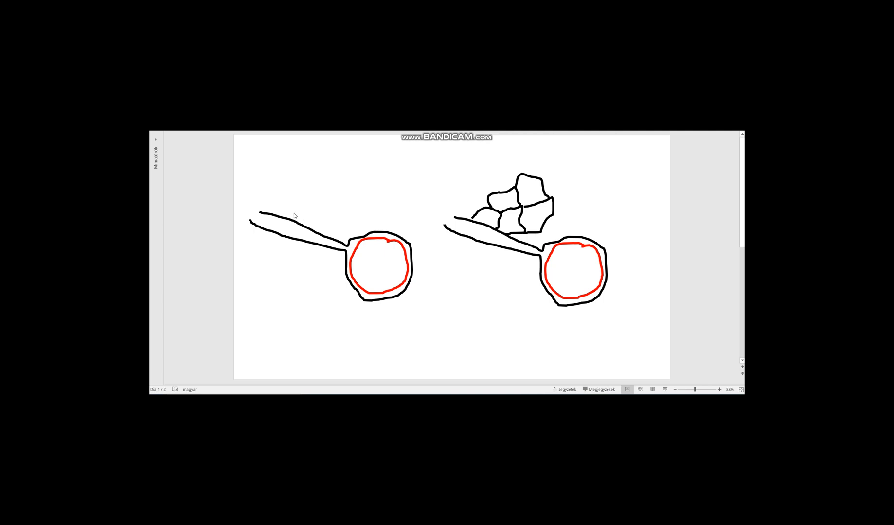
{"action": "mouse_move", "coordinate": [286, 242]}
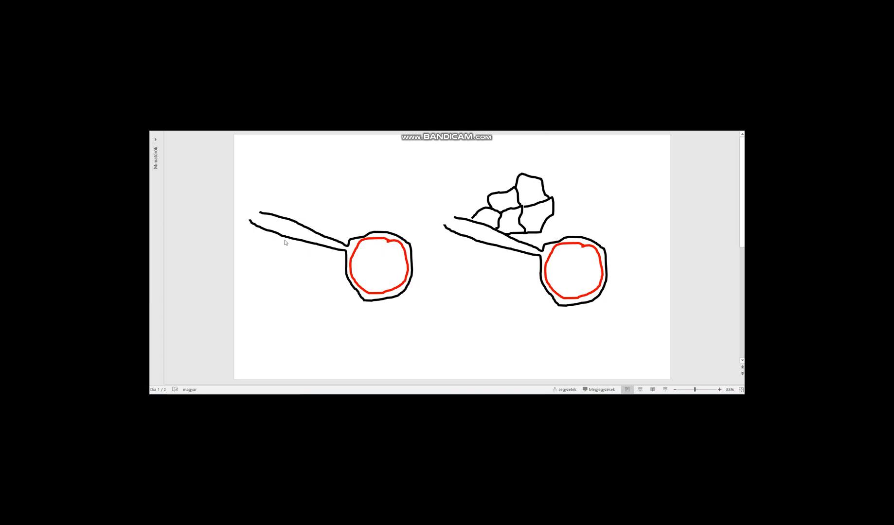
{"action": "mouse_move", "coordinate": [542, 213]}
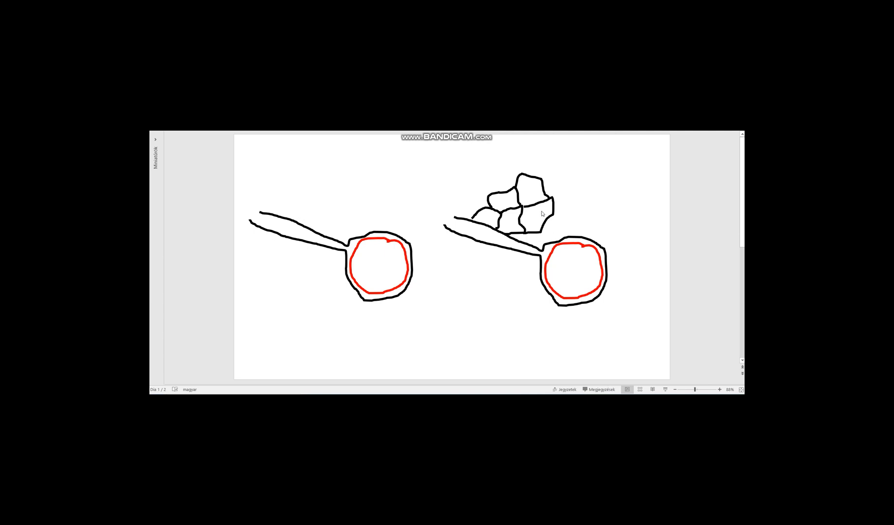
{"action": "mouse_move", "coordinate": [524, 204]}
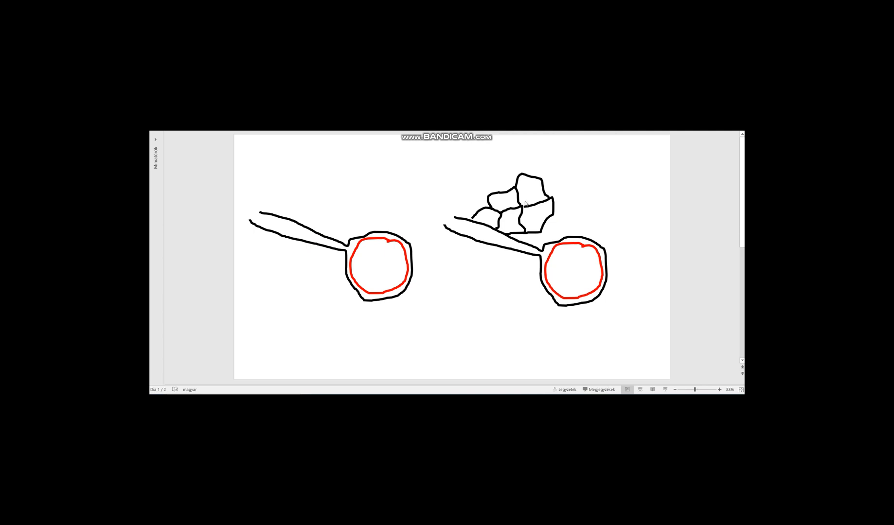
{"action": "mouse_move", "coordinate": [525, 204]}
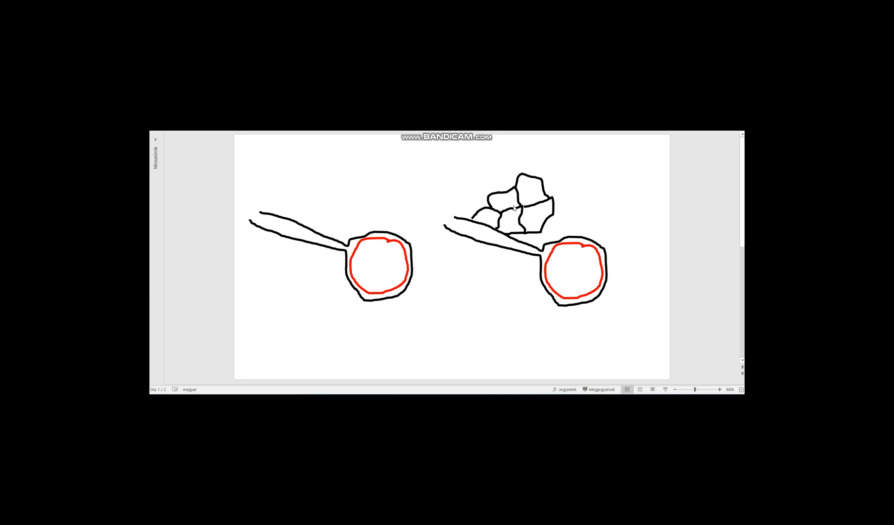
{"action": "mouse_move", "coordinate": [494, 247]}
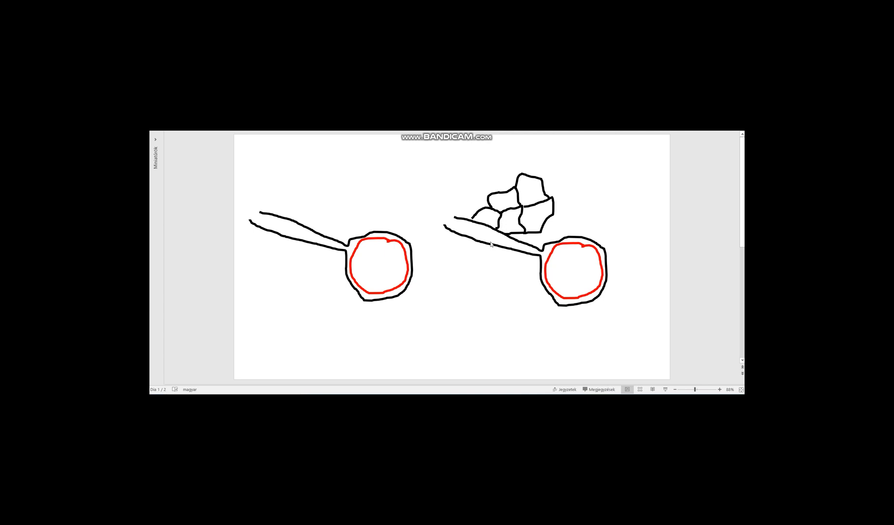
{"action": "mouse_move", "coordinate": [678, 142]}
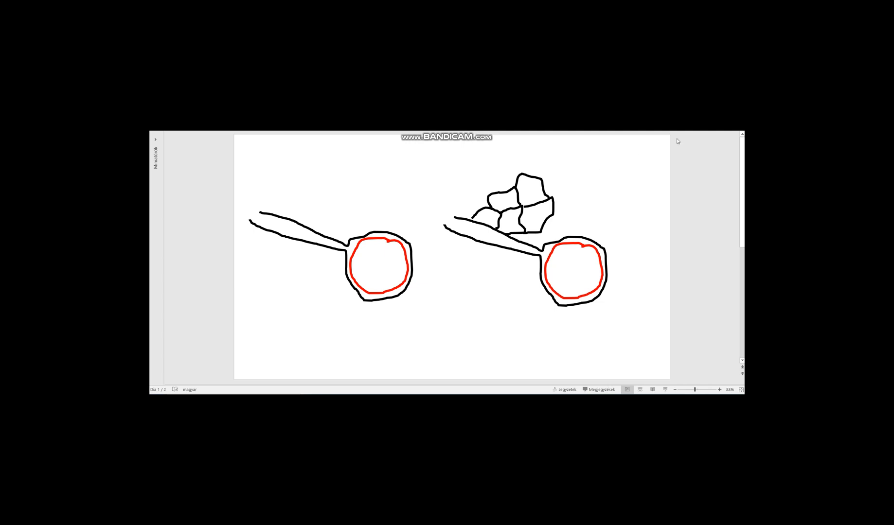